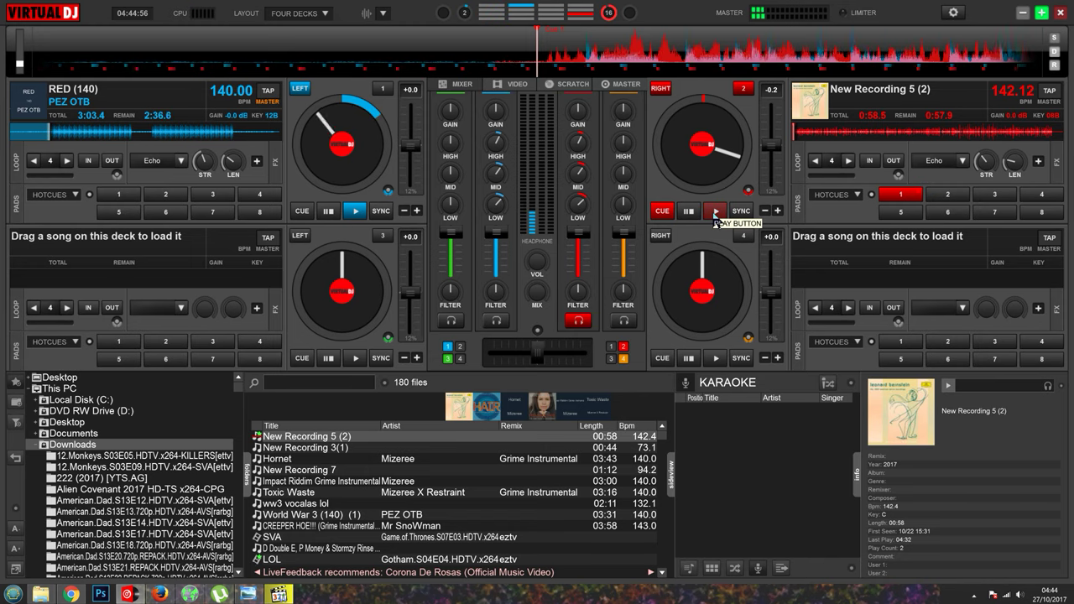
{"action": "left_click", "coordinate": [715, 212]}
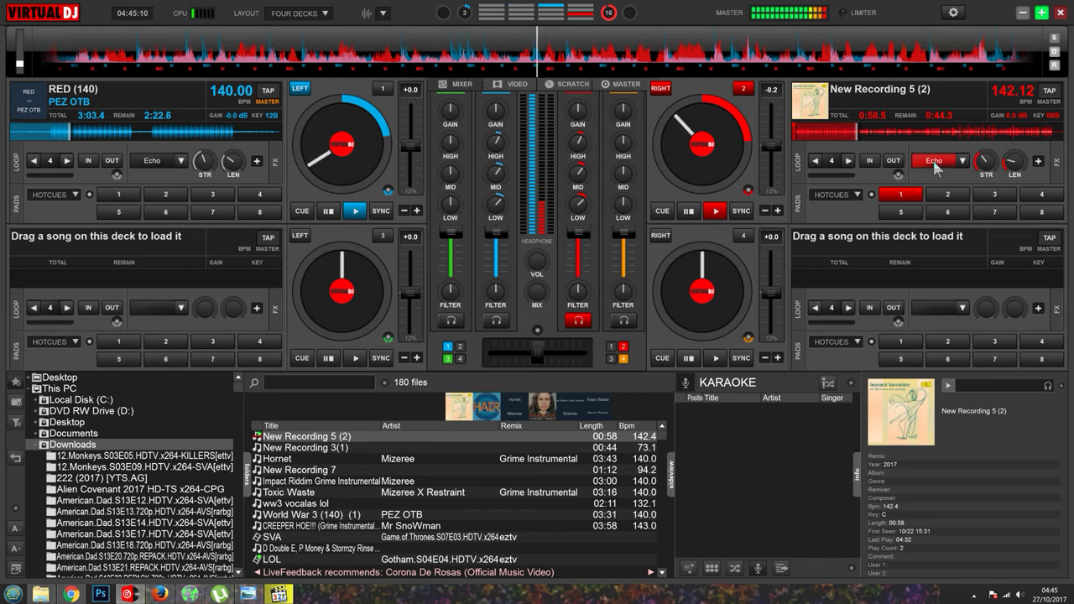
{"action": "left_click", "coordinate": [715, 211]}
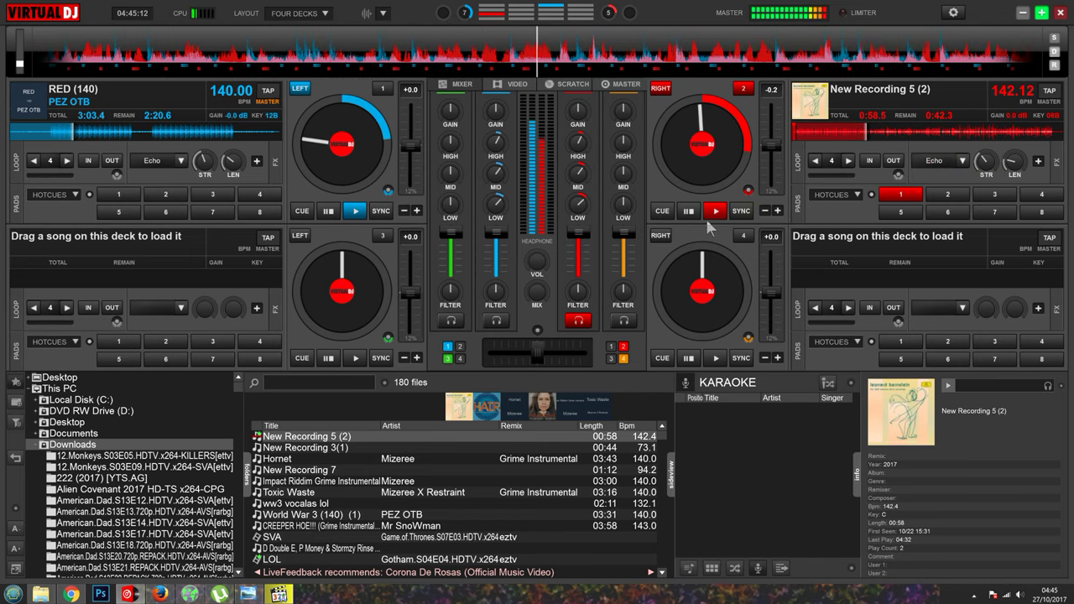